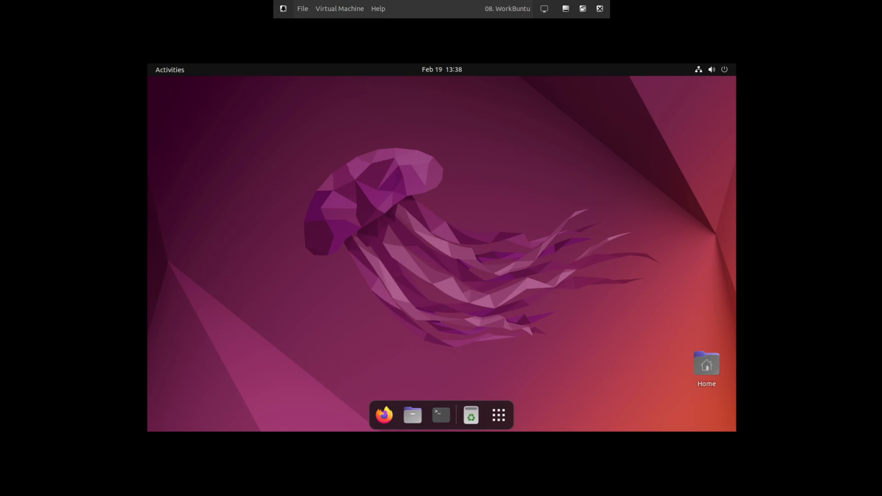
{"action": "mouse_move", "coordinate": [374, 398]}
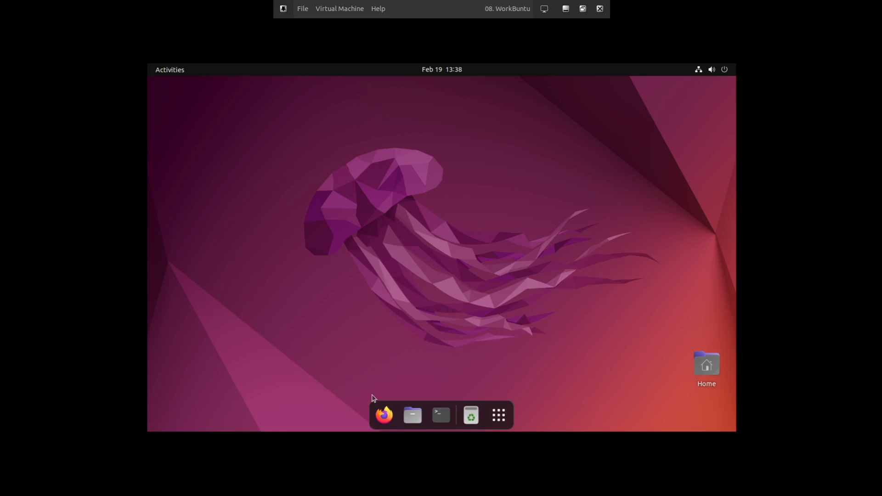
Run 'sudo snap install teams-for-linux' and authorise it with the password.
{"action": "left_click", "coordinate": [440, 416]}
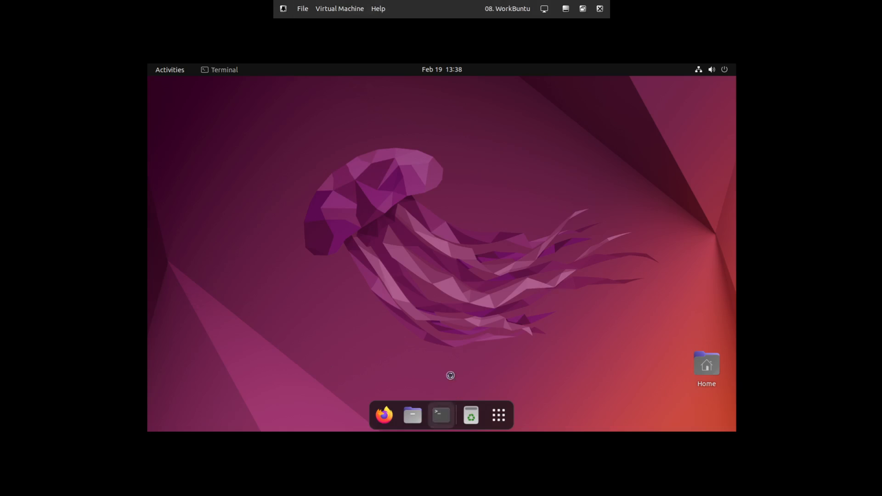
{"action": "left_click", "coordinate": [440, 415]}
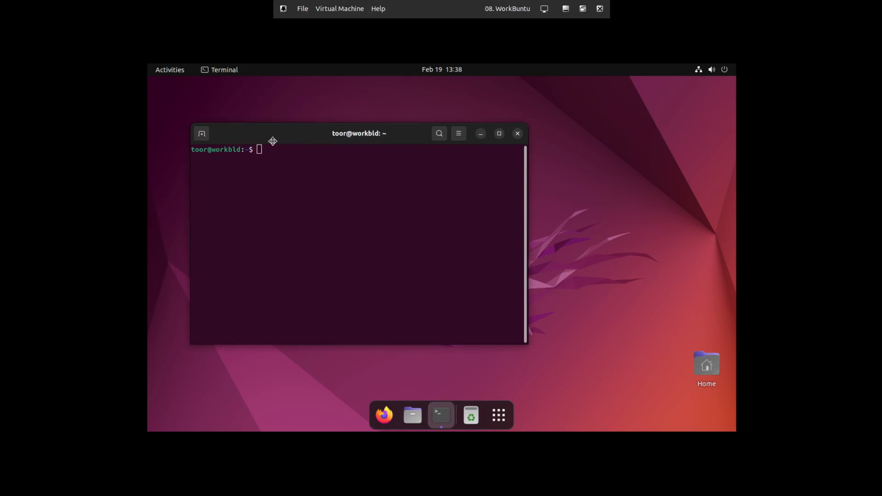
{"action": "mouse_move", "coordinate": [319, 197]}
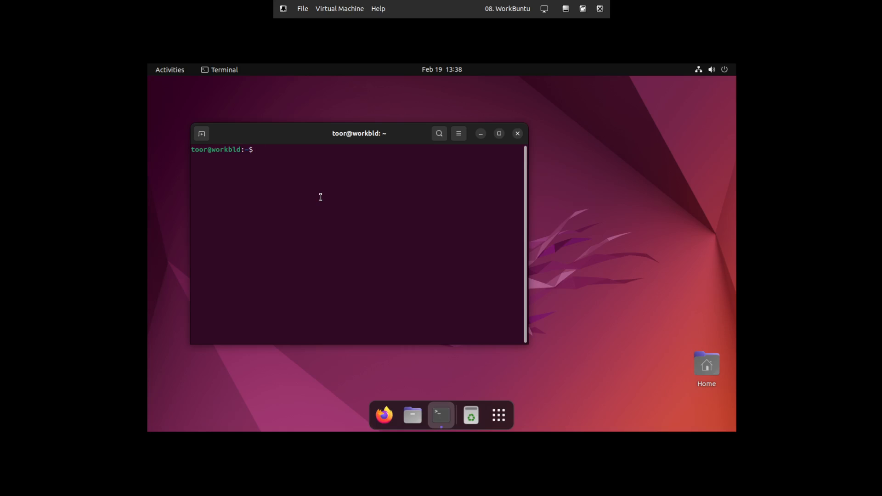
{"action": "type", "text": "sudo sn"}
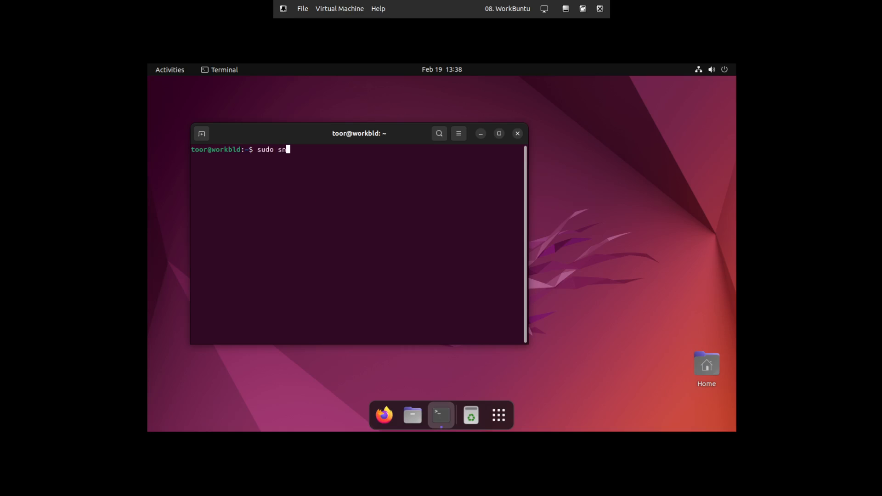
{"action": "type", "text": "ap ins"}
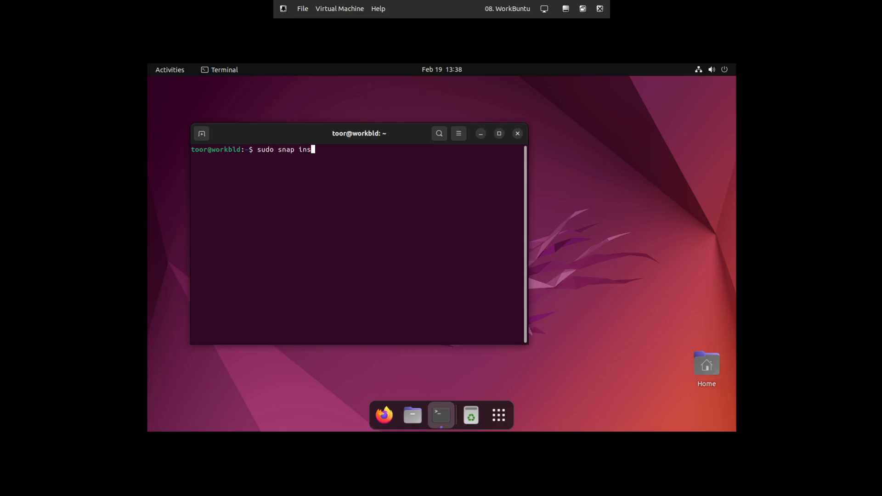
{"action": "type", "text": "tall teams"}
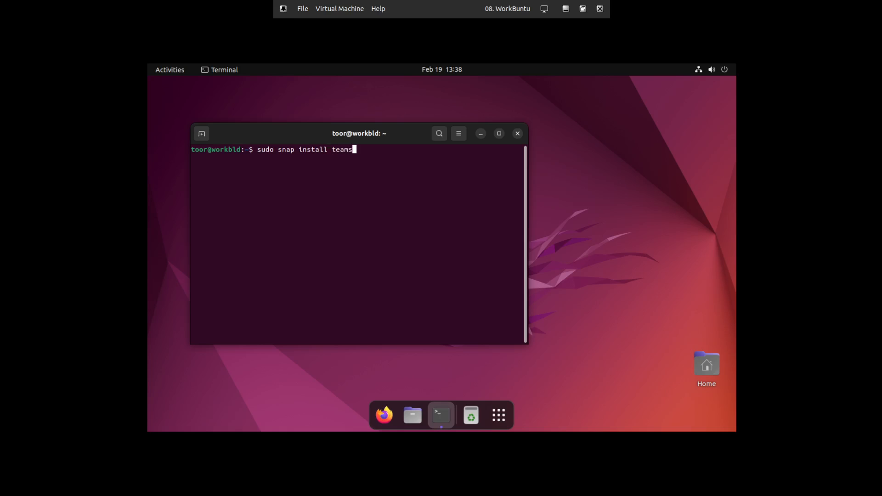
{"action": "type", "text": "-for"}
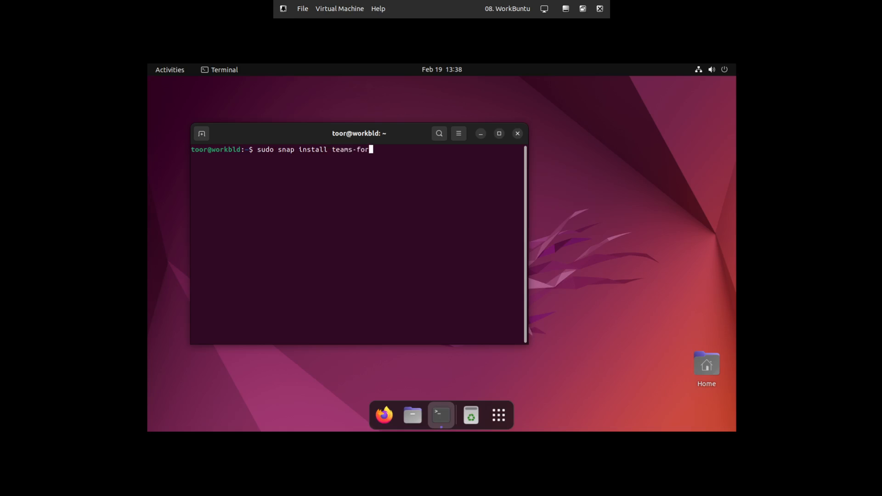
{"action": "key", "text": "Return"}
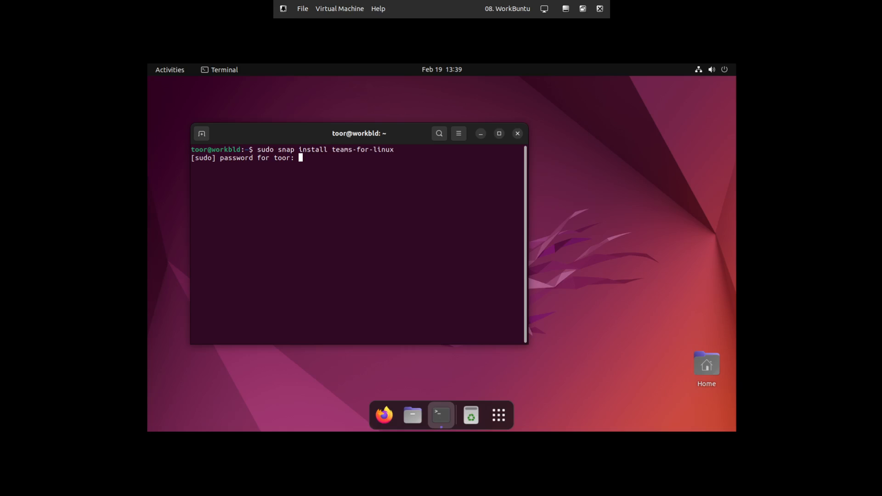
{"action": "key", "text": "Return"}
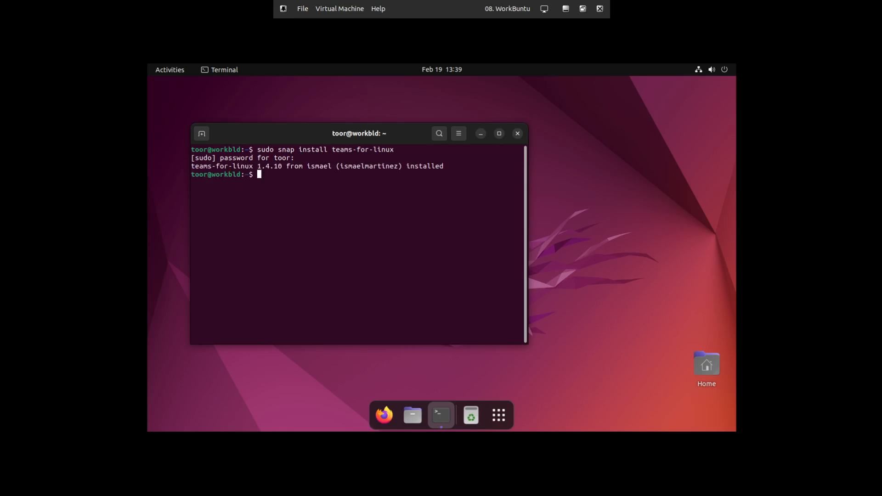
{"action": "mouse_move", "coordinate": [317, 227]}
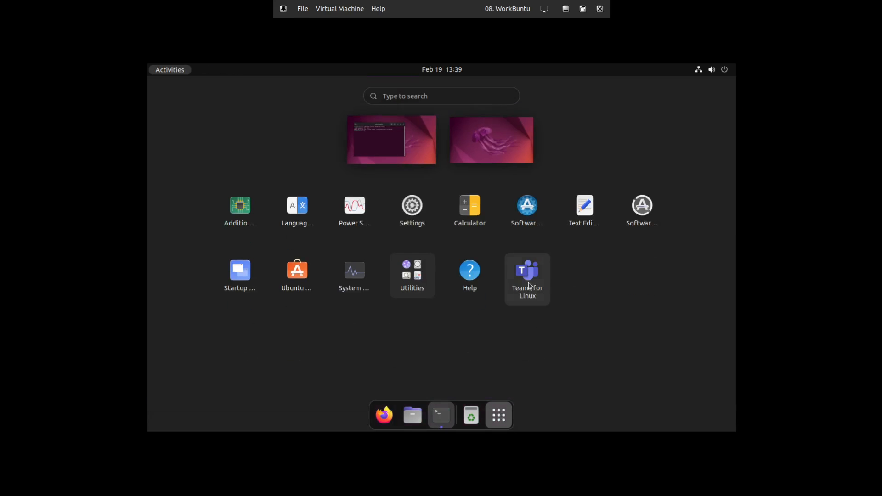
{"action": "mouse_move", "coordinate": [505, 414]}
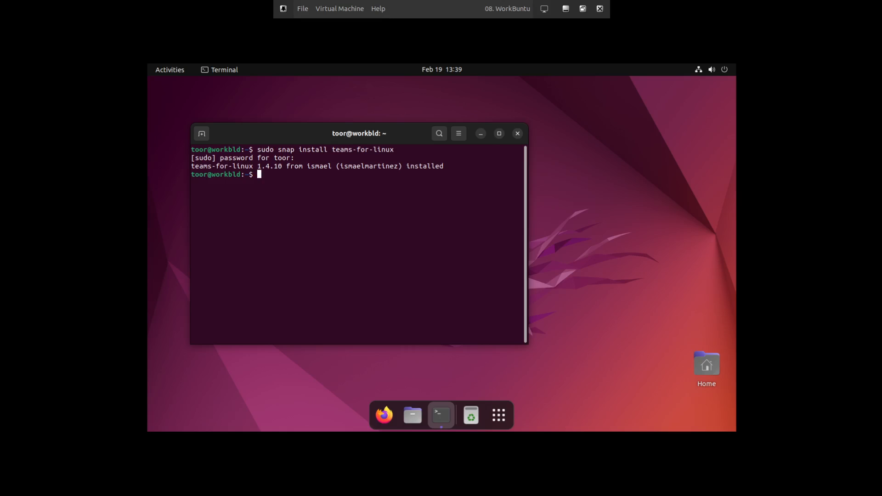
{"action": "mouse_move", "coordinate": [45, 318]}
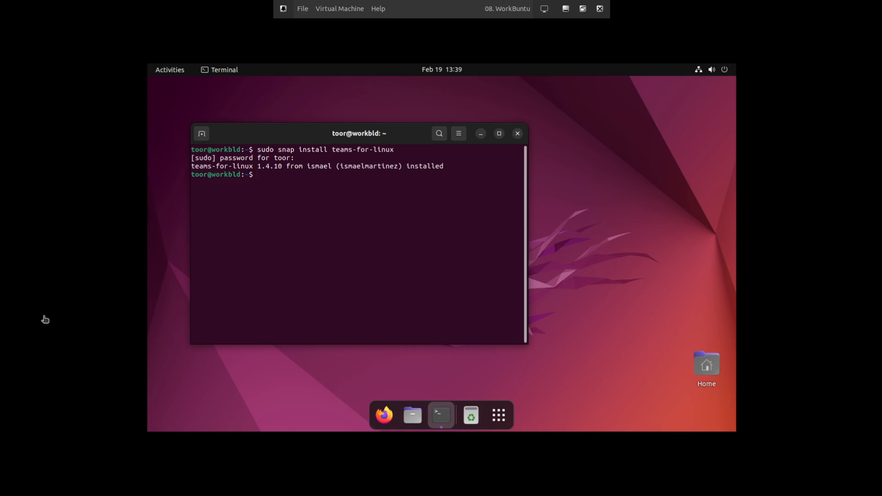
{"action": "mouse_move", "coordinate": [344, 255]}
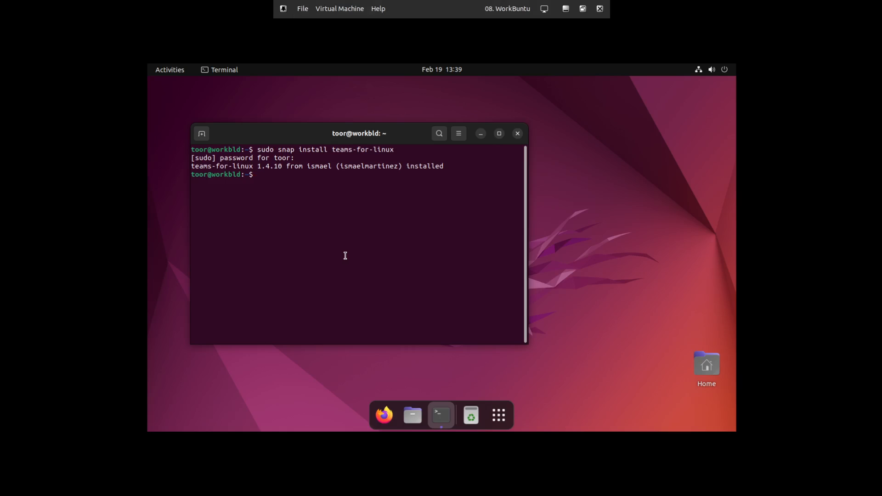
Run 'sudo snap install unofficial-webapp-fork' to add the Office web apps.
{"action": "type", "text": "sudo"}
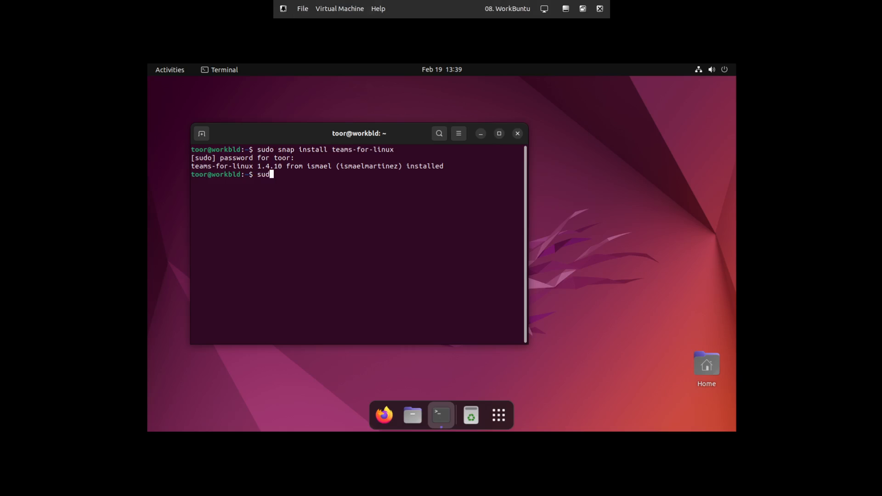
{"action": "type", "text": "snap"}
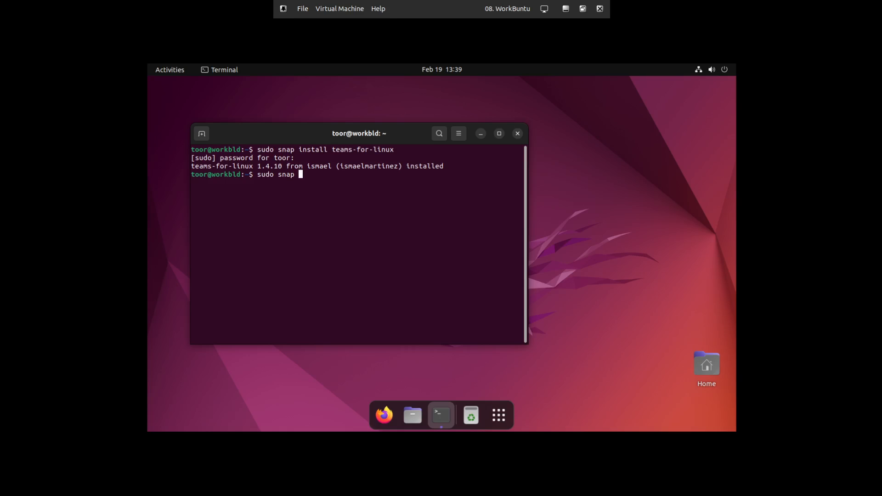
{"action": "type", "text": "install o"}
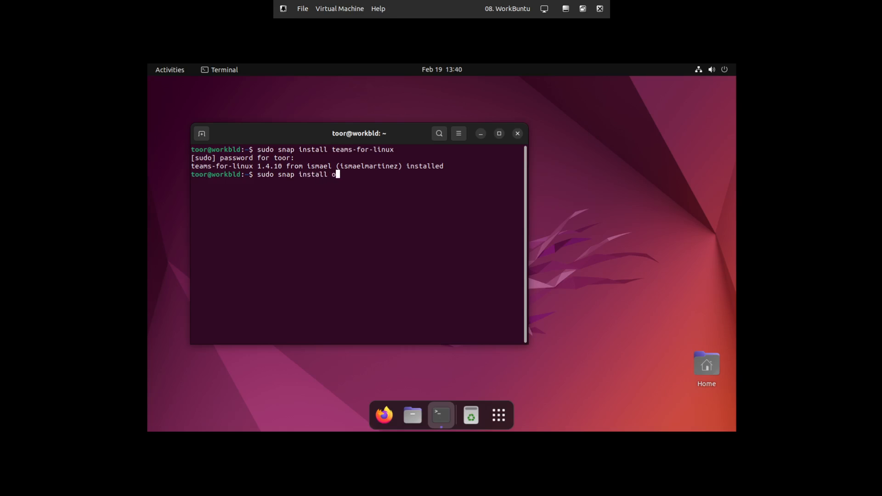
{"action": "type", "text": "nofficial"}
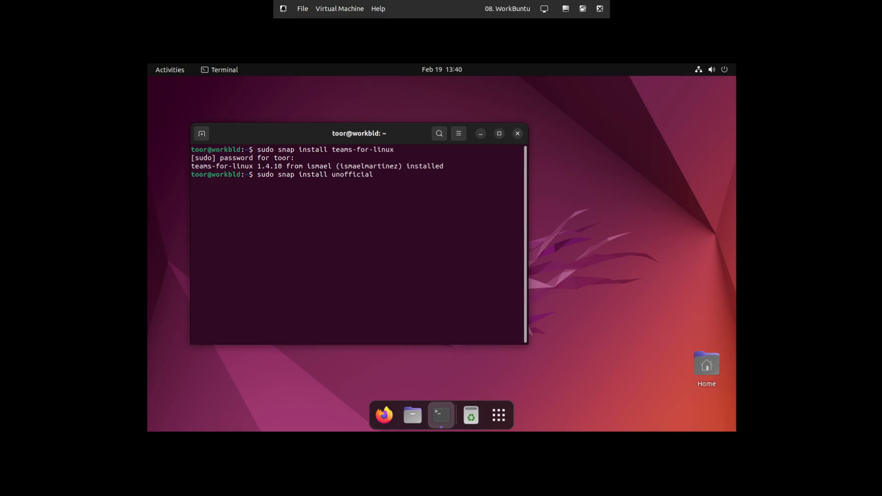
{"action": "type", "text": "-weba"}
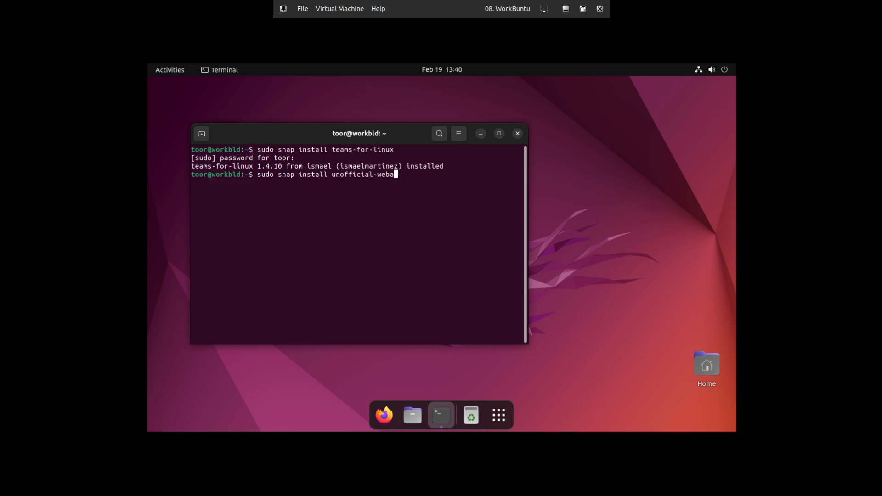
{"action": "type", "text": "pp-fork"}
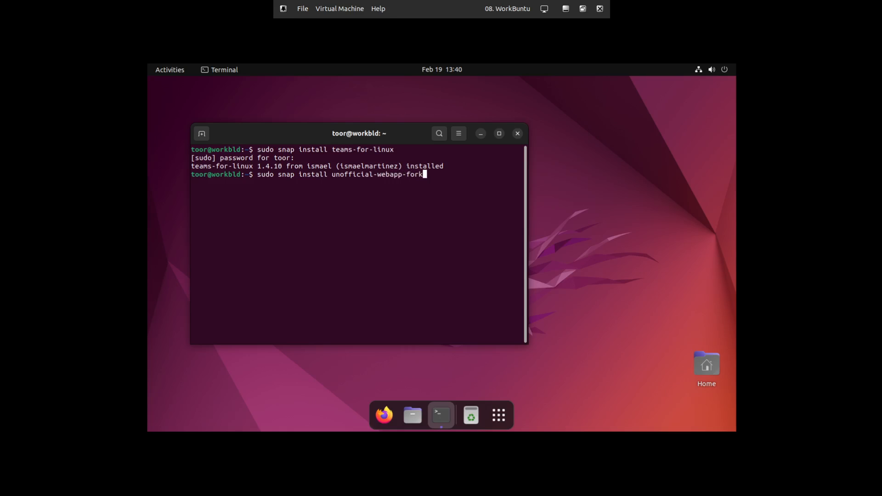
{"action": "key", "text": "Return"}
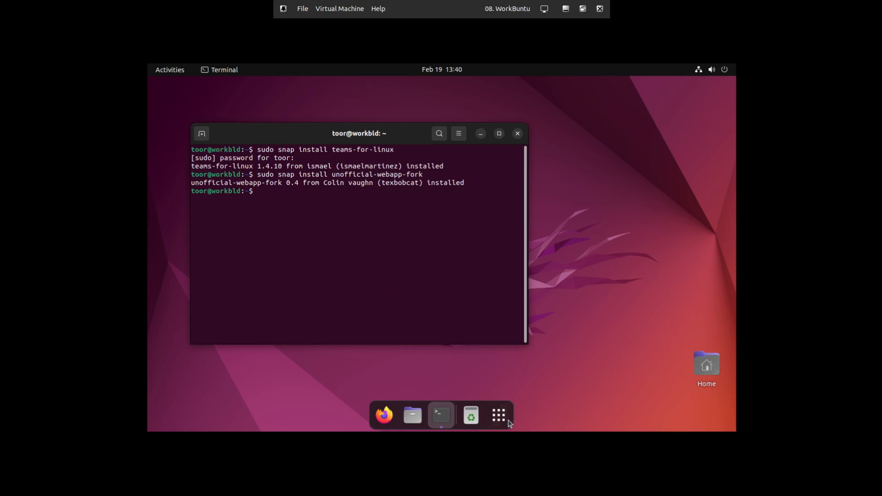
Show the app grid with Teams for Linux and the new Office app icons.
{"action": "left_click", "coordinate": [497, 415]}
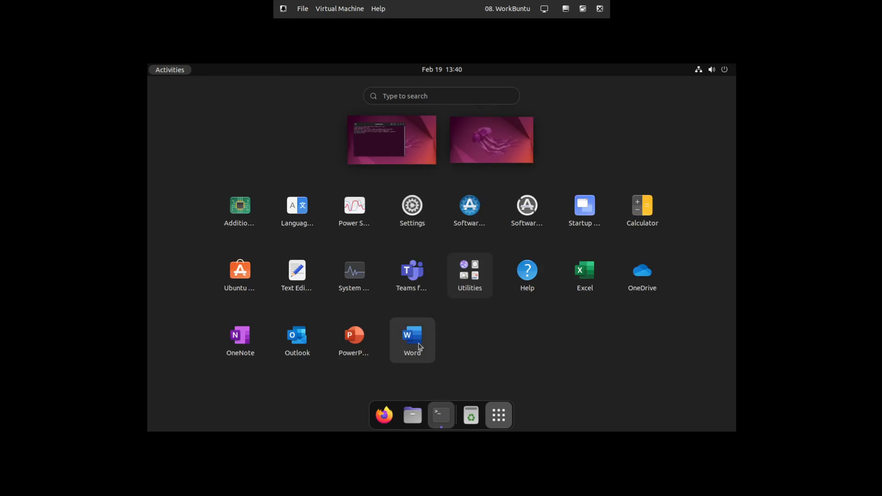
{"action": "mouse_move", "coordinate": [355, 337]}
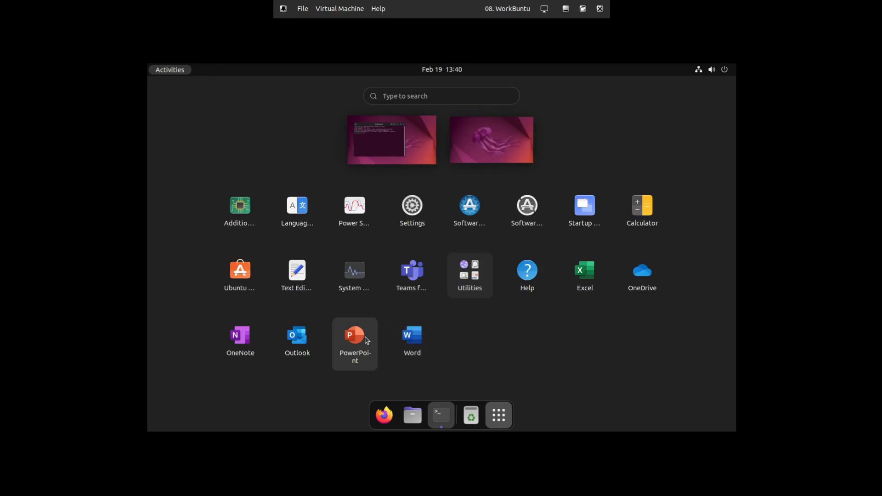
{"action": "mouse_move", "coordinate": [240, 340]}
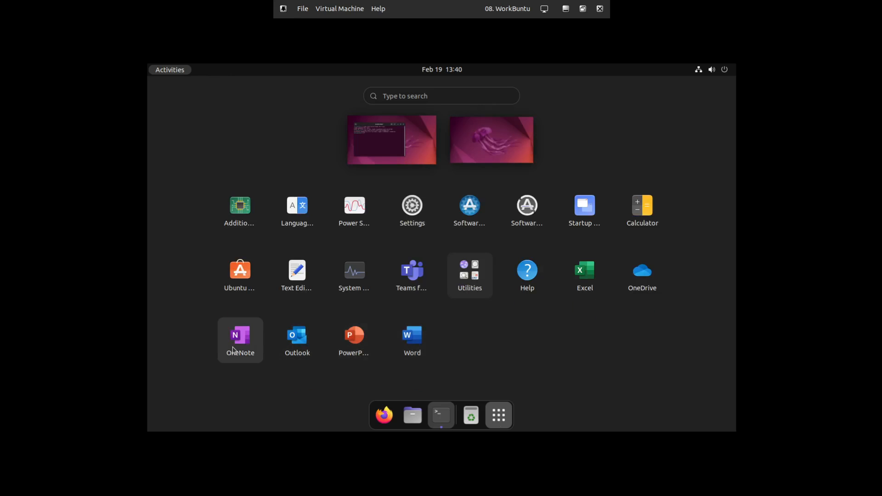
{"action": "mouse_move", "coordinate": [642, 275]}
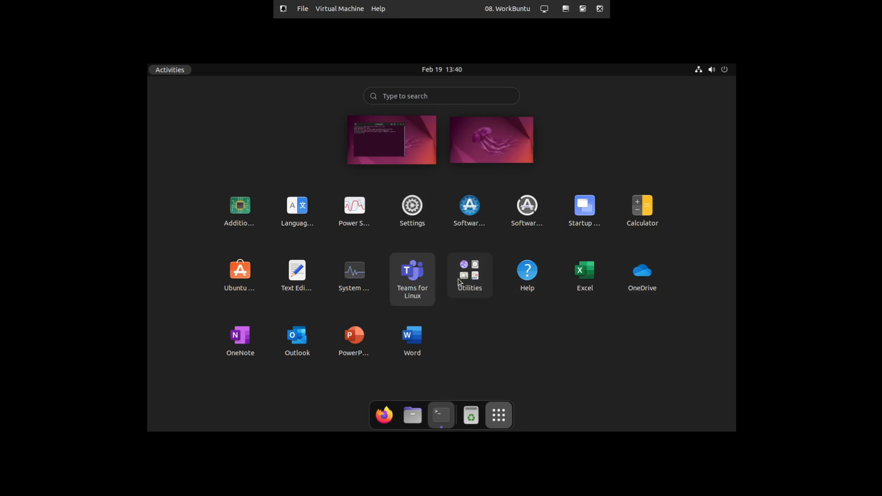
{"action": "mouse_move", "coordinate": [596, 320]}
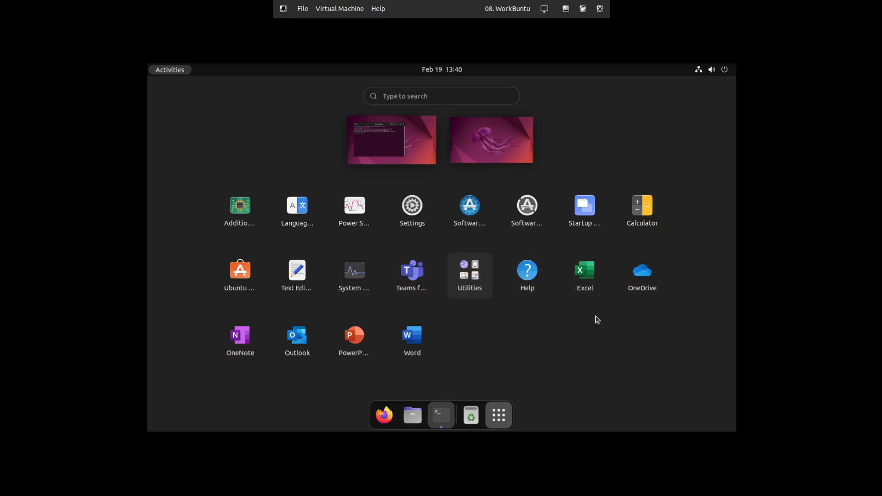